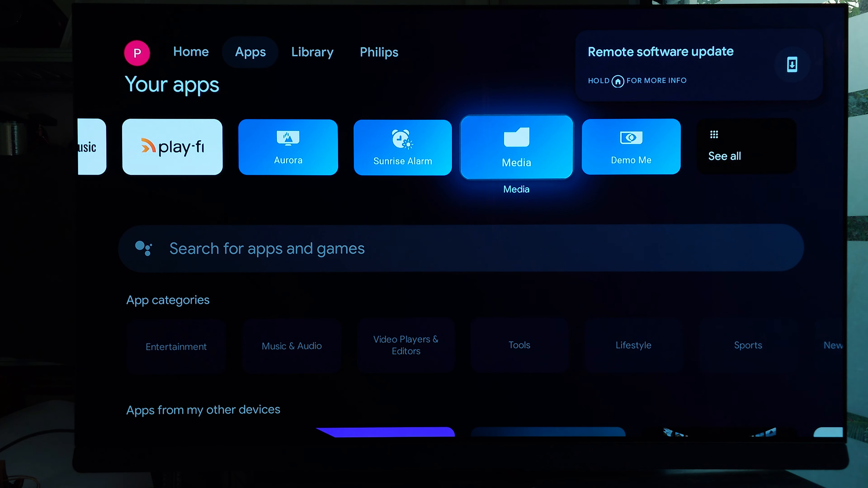
Return from the Apps page to Home and browse the Your apps row to YouTube Music
click(190, 52)
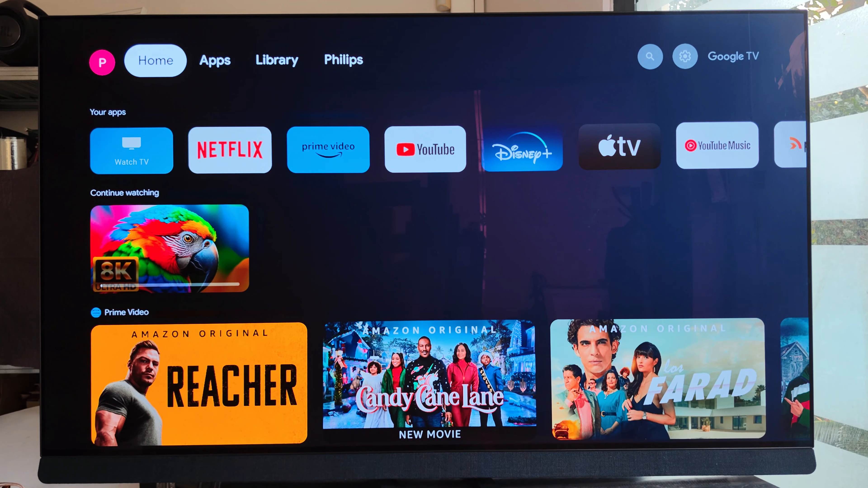
click(215, 60)
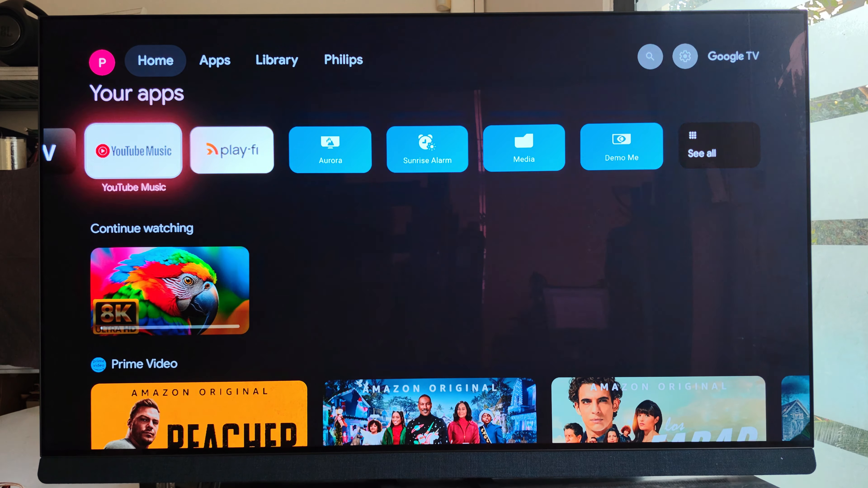
scroll(left, 3)
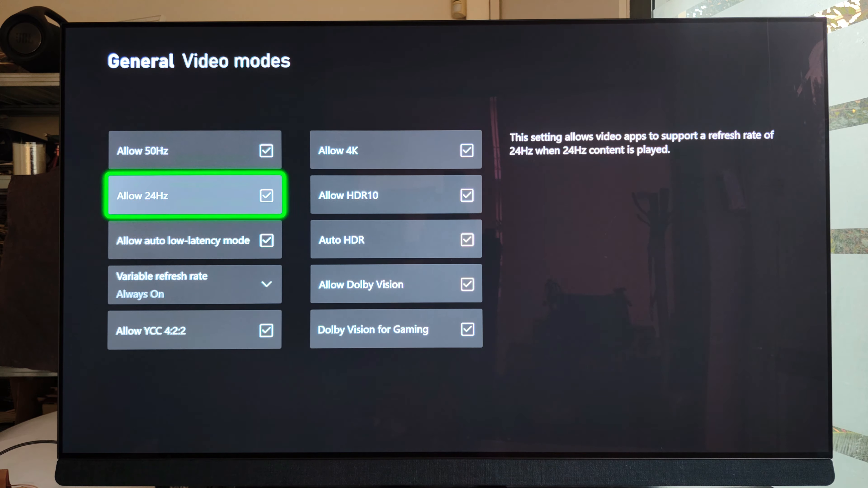
click(395, 329)
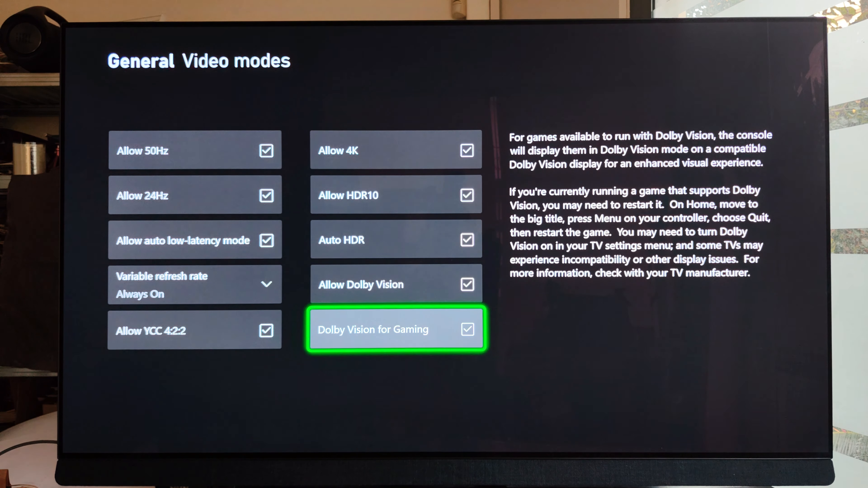
mouse_move(194, 240)
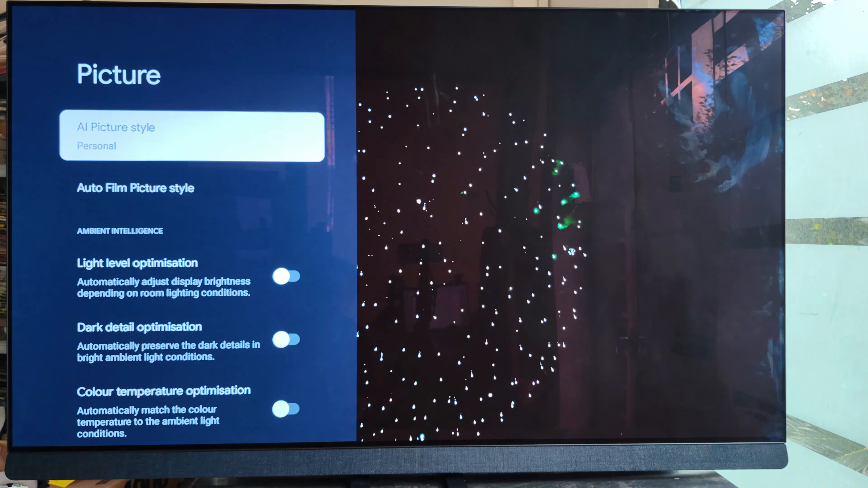
Set AI picture style to Filmmaker Mode and keep Home Cinema/Dolby Vision Bright as preferred film style
click(191, 135)
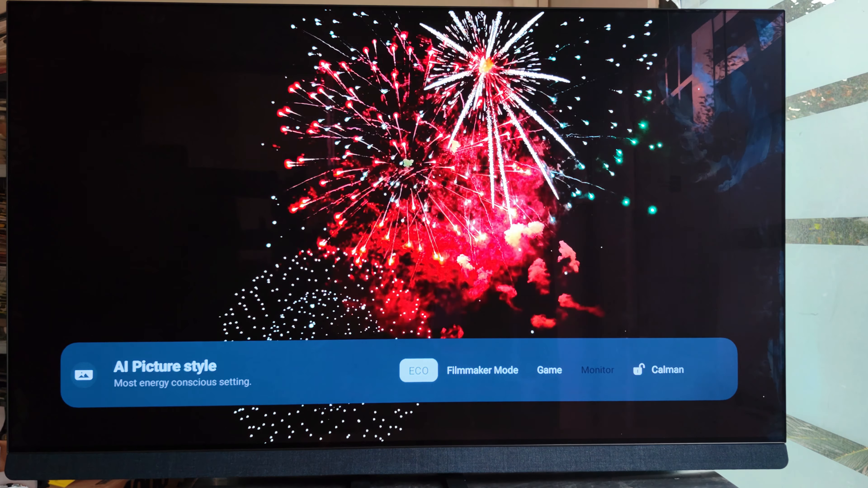
click(481, 370)
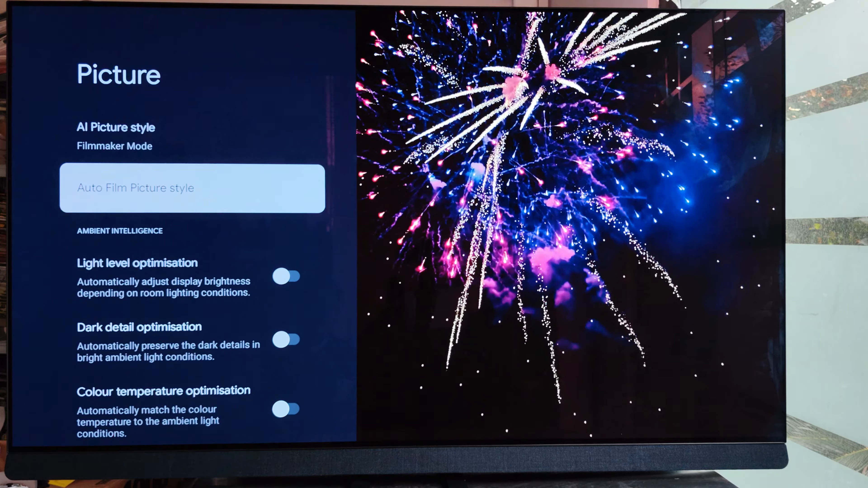
click(191, 188)
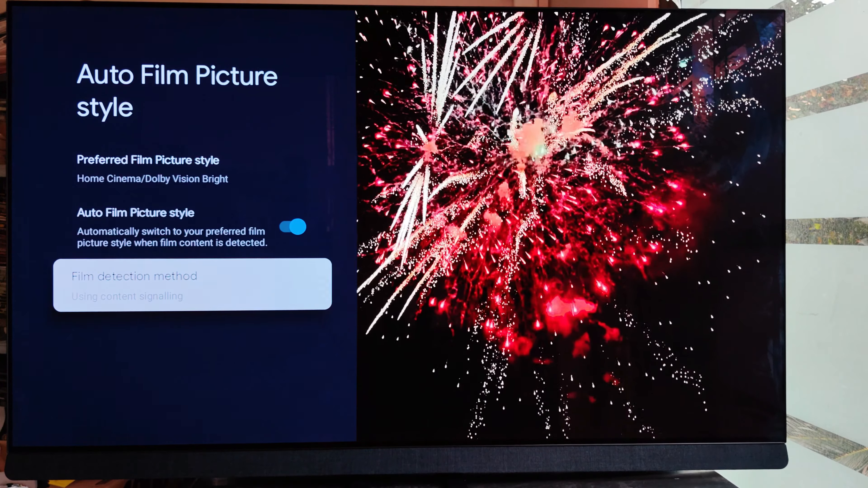
click(191, 284)
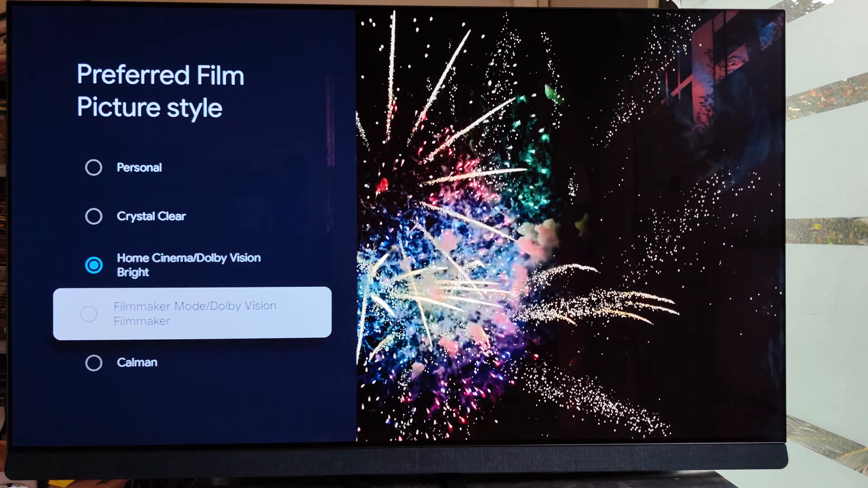
click(89, 313)
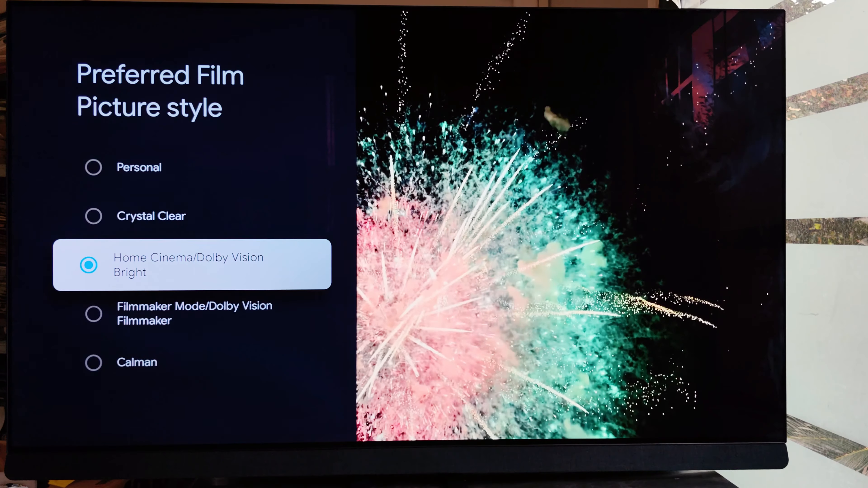
key(Back)
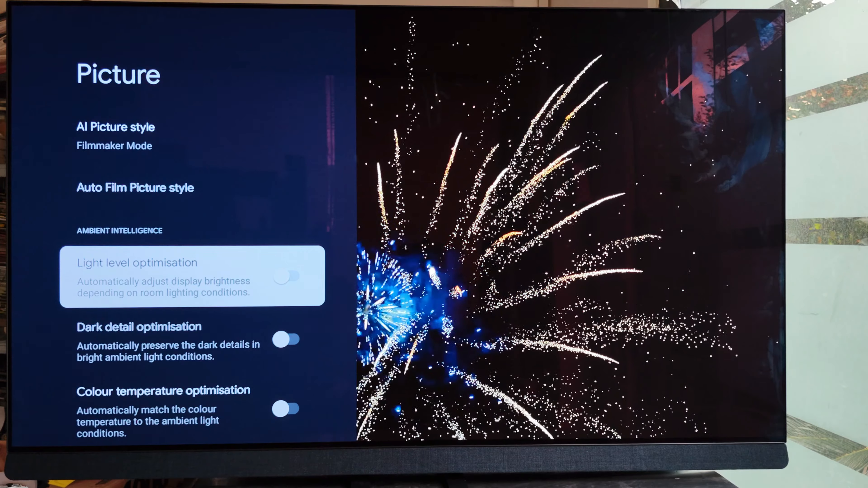
Toggle light level and dark detail optimisation, leave both off, and reach Contrast > Brightness
click(290, 277)
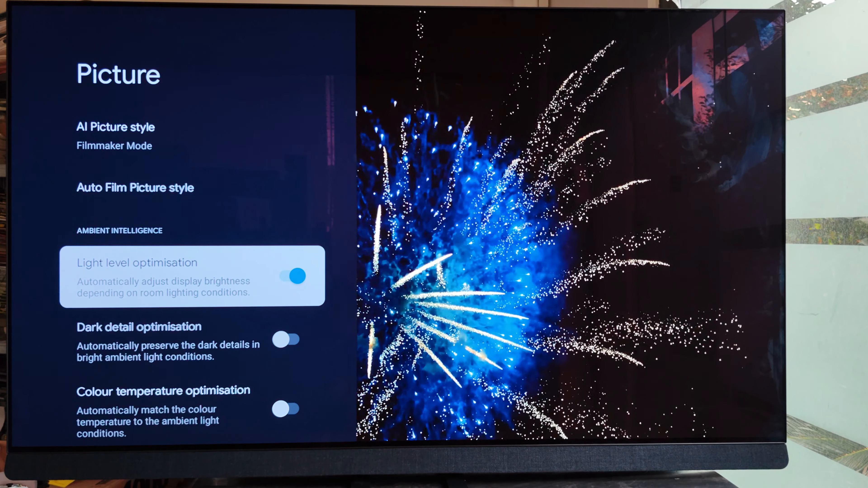
click(296, 277)
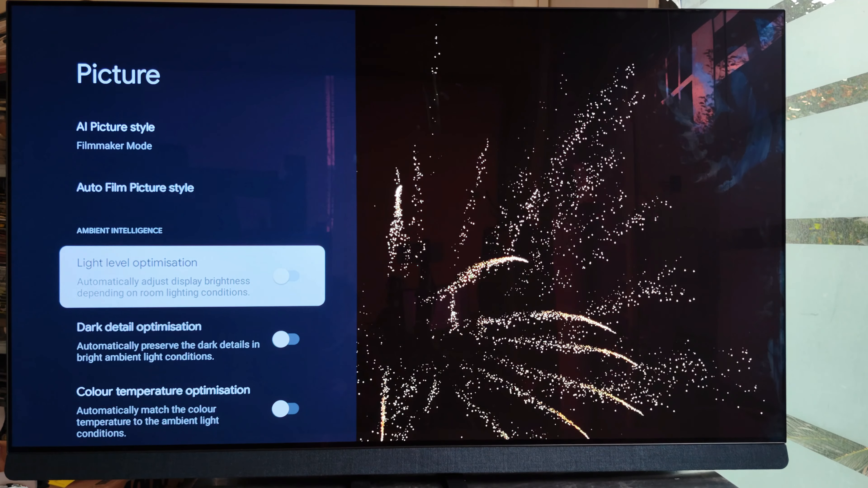
scroll(down, 3)
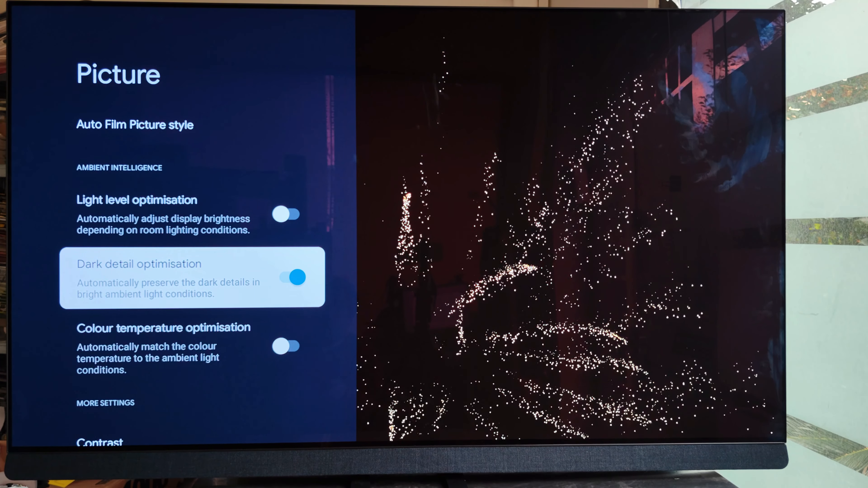
click(293, 277)
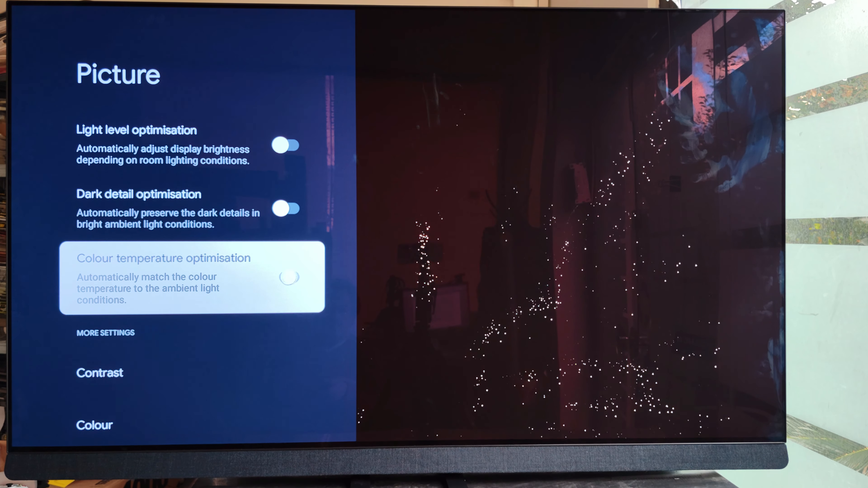
scroll(down, 3)
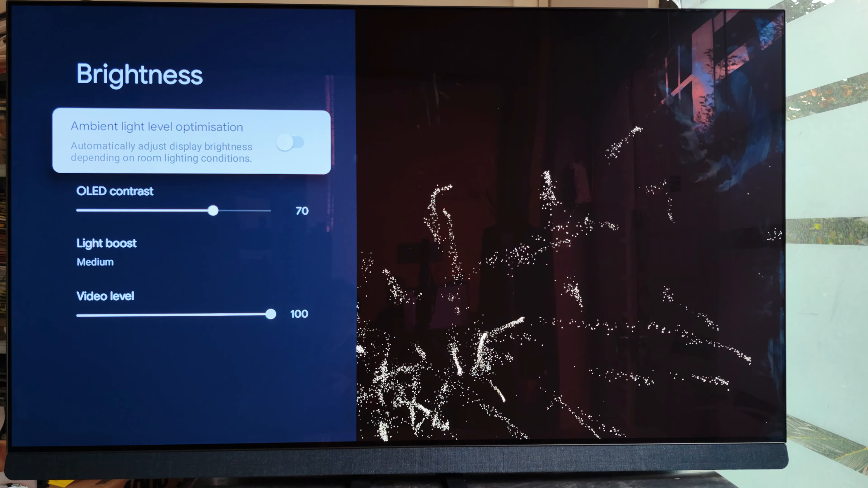
Try Maximum and Medium dynamic contrast enhancement levels, then return to picture settings
click(107, 244)
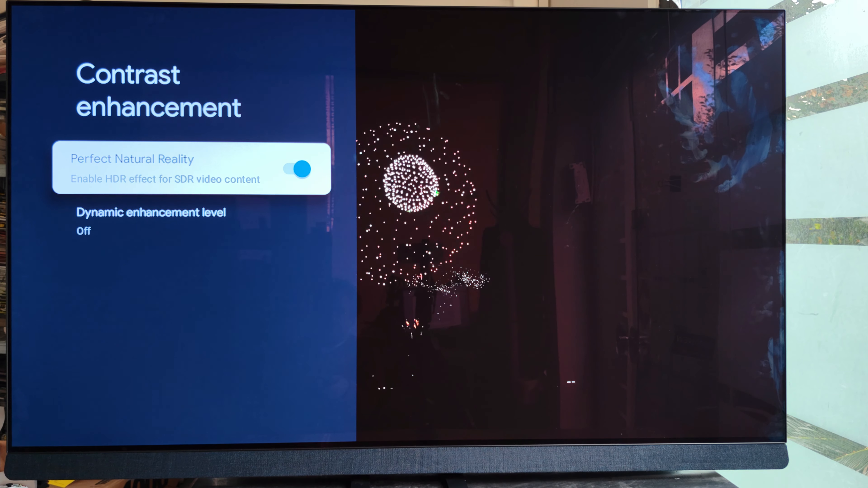
key(Down)
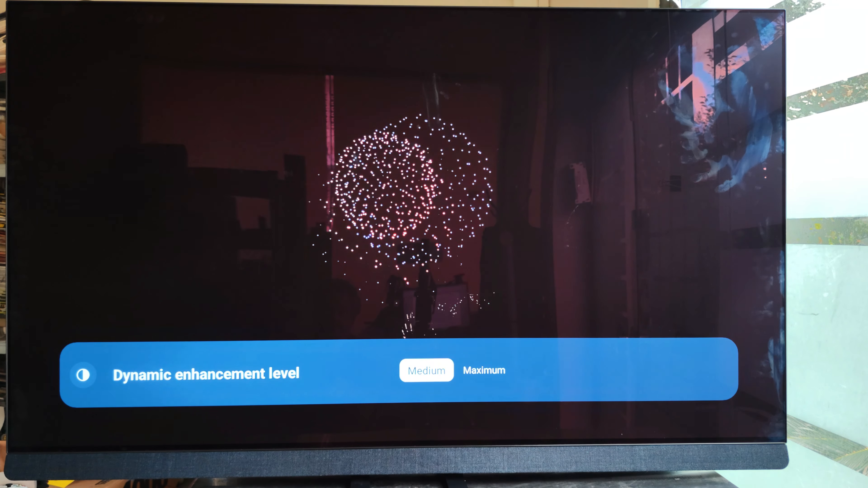
click(484, 370)
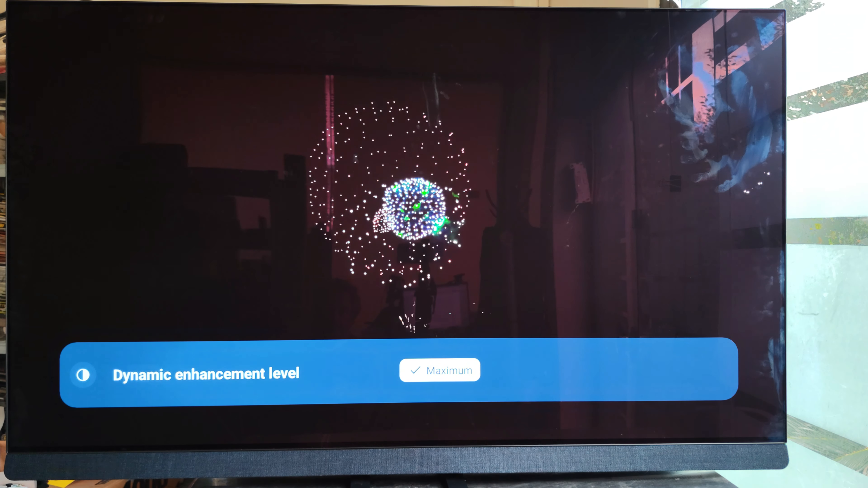
click(436, 370)
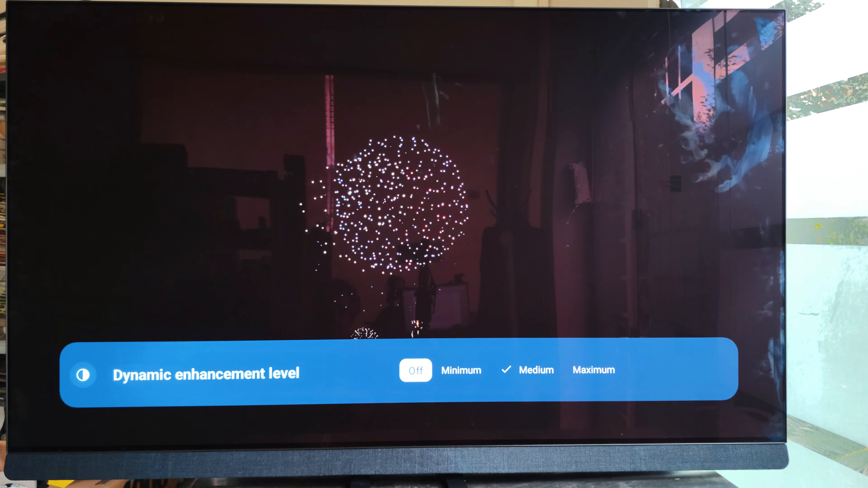
click(415, 370)
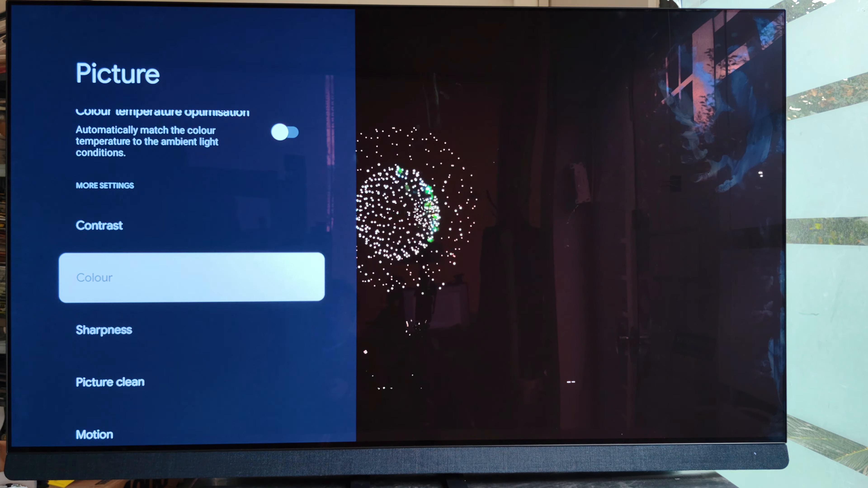
View Colour settings and scroll the Colour control hue, saturation and intensity sliders, all at 0
click(191, 277)
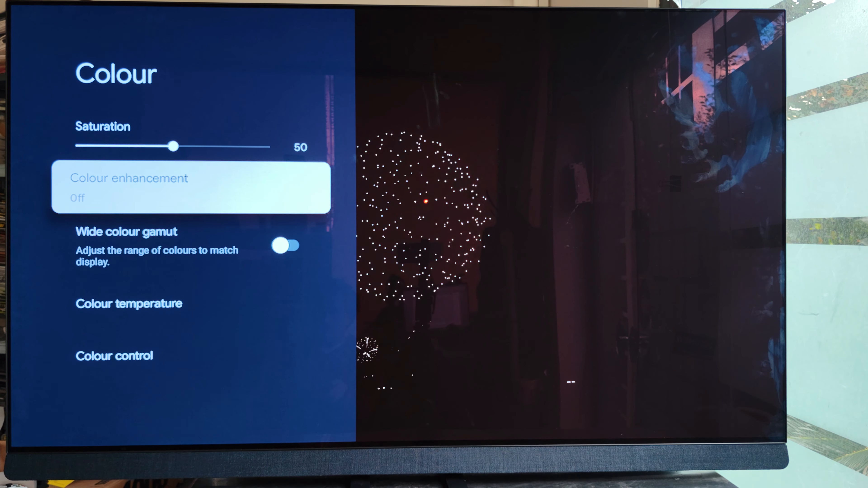
click(191, 188)
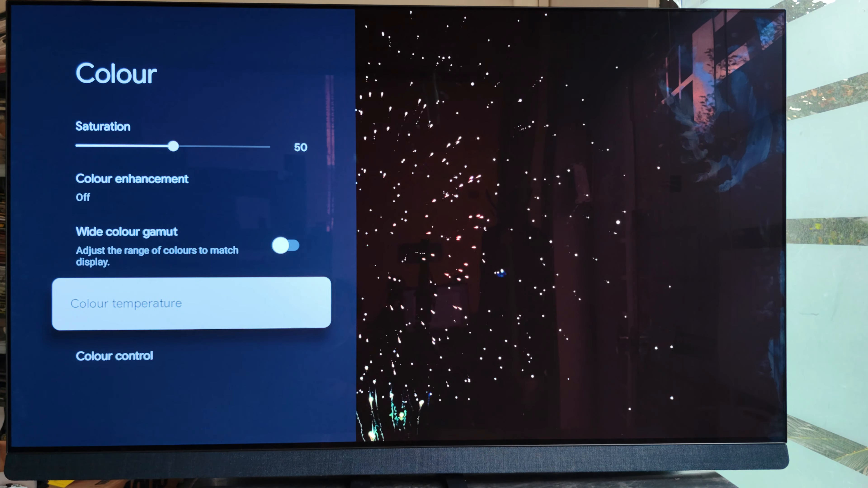
click(114, 355)
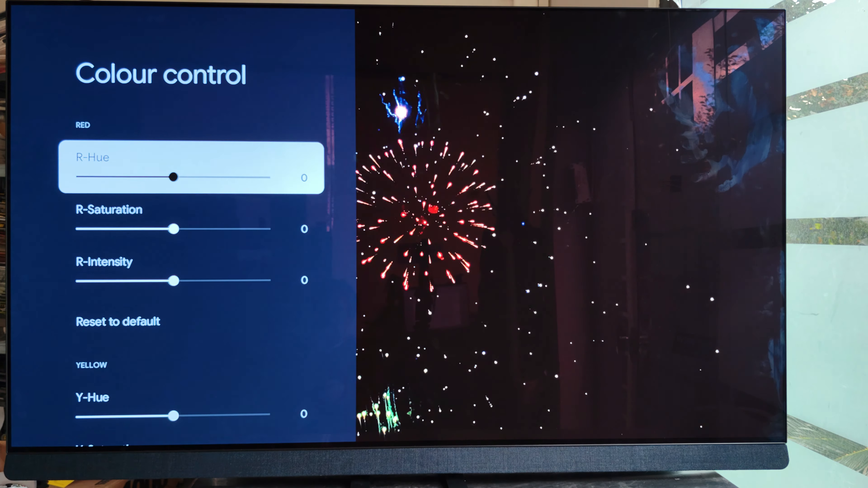
scroll(down, 3)
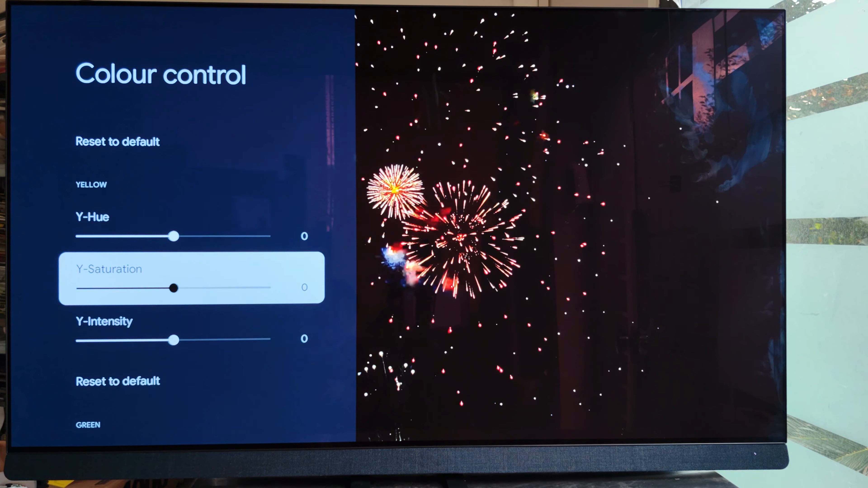
scroll(down, 3)
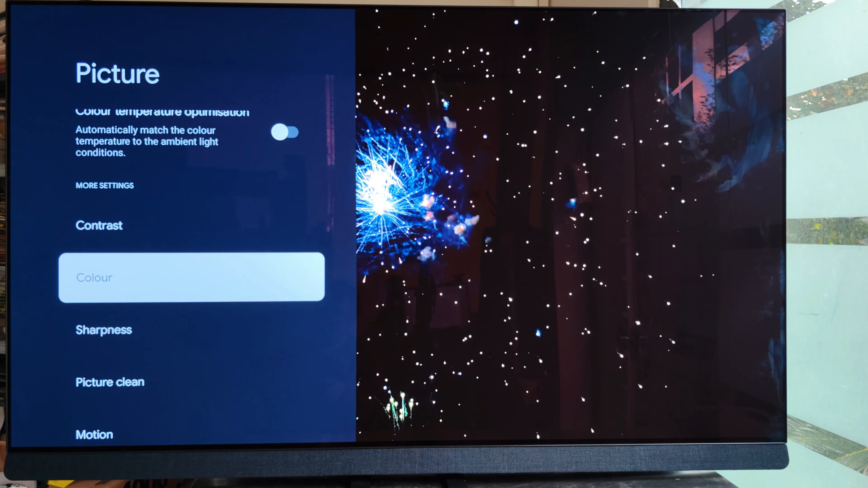
View the Motion styles bar (Standard/Smooth/Personal) and leave it on Standard
click(109, 382)
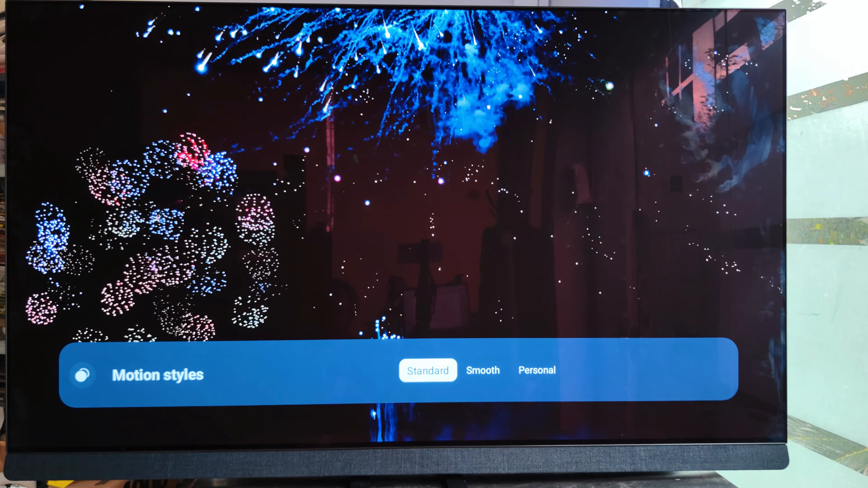
click(427, 370)
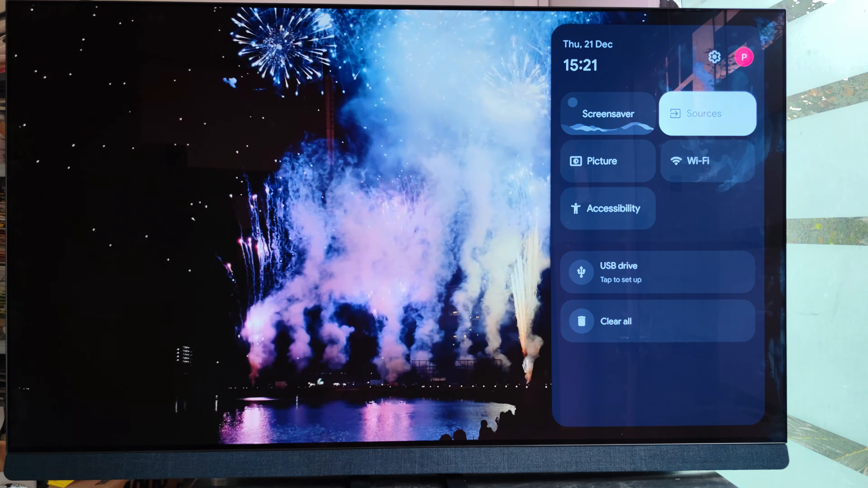
Reach Display and sound via the quick settings Picture shortcut after browsing picture settings
click(608, 161)
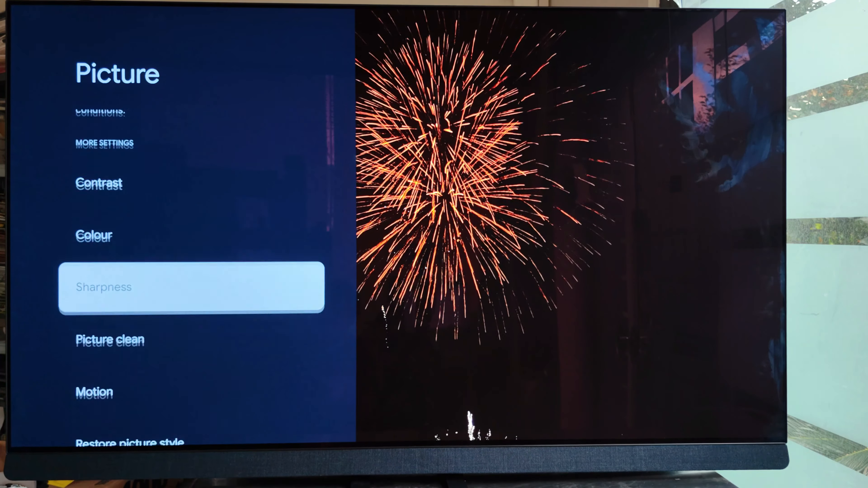
scroll(down, 3)
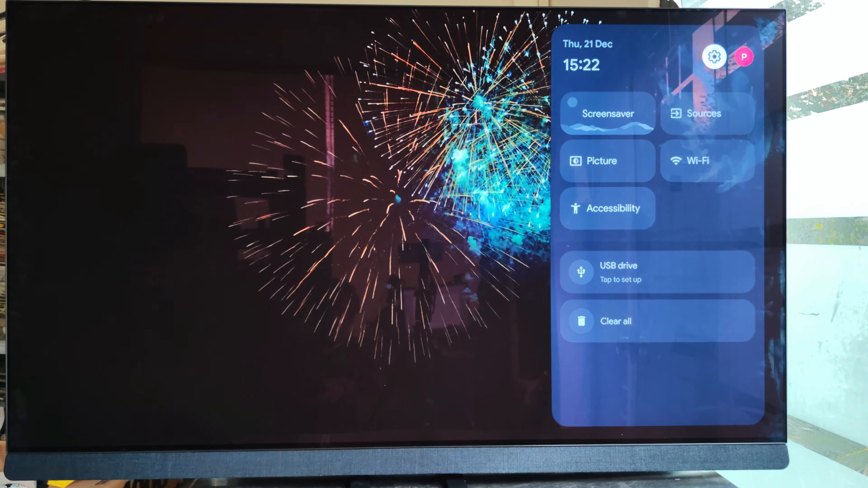
click(707, 113)
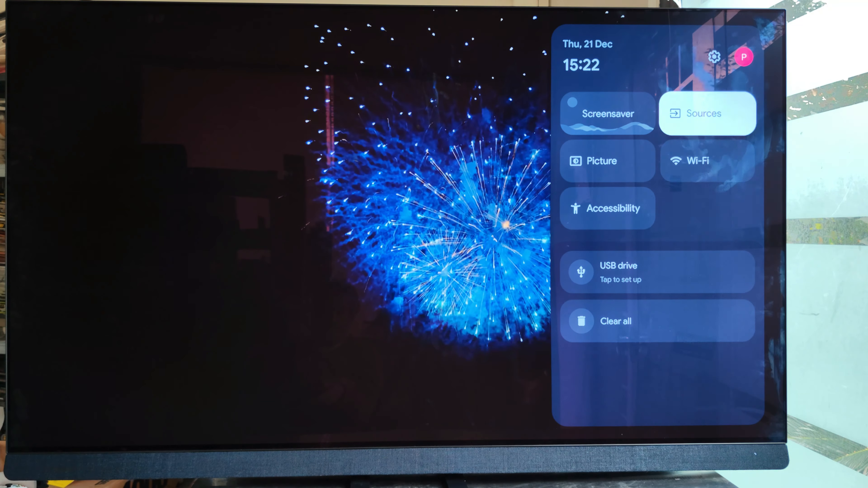
click(608, 160)
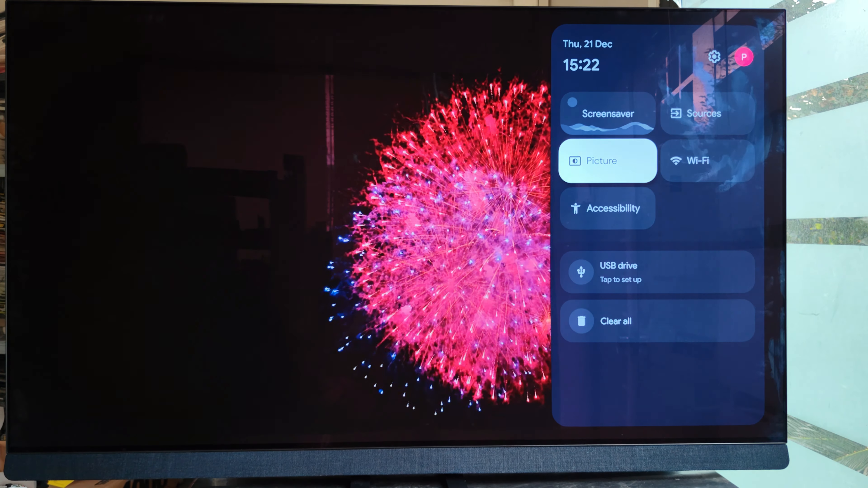
click(607, 161)
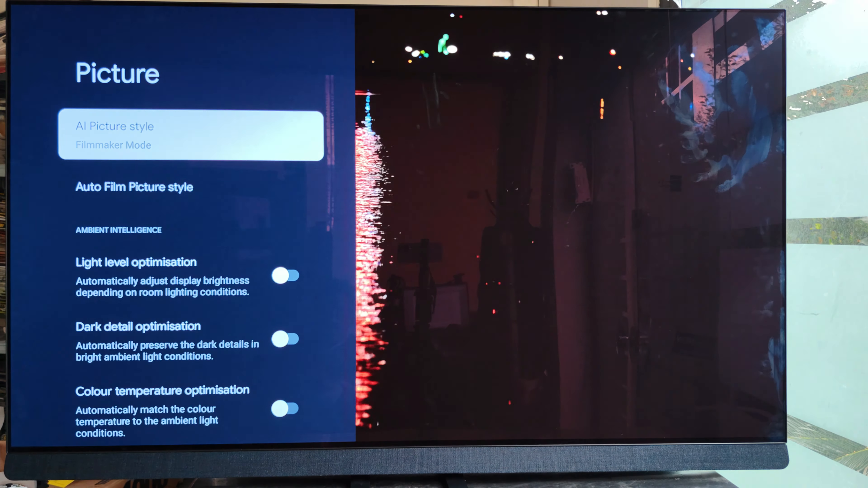
key(Back)
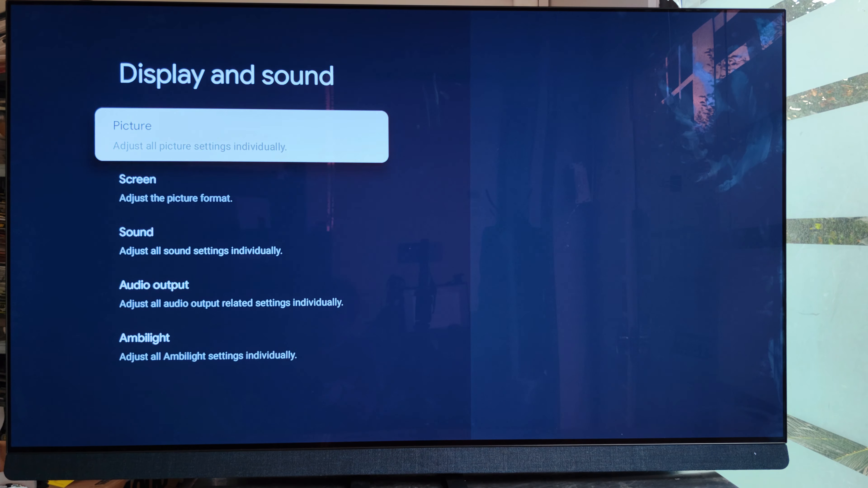
In Screen settings, try switching off Auto pixel shift and answer No to keep it on
click(137, 189)
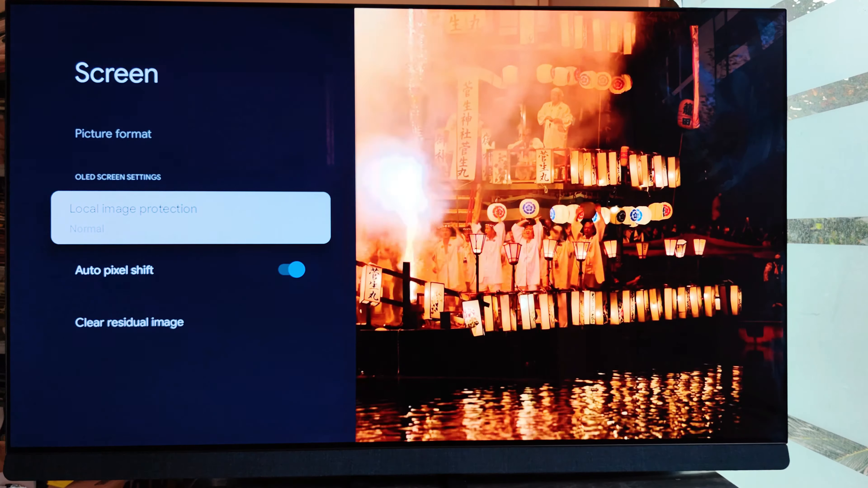
key(Down)
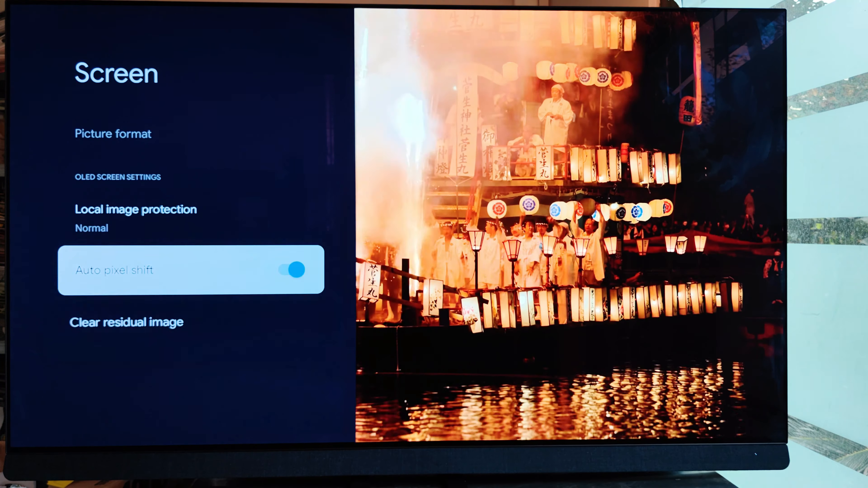
click(291, 270)
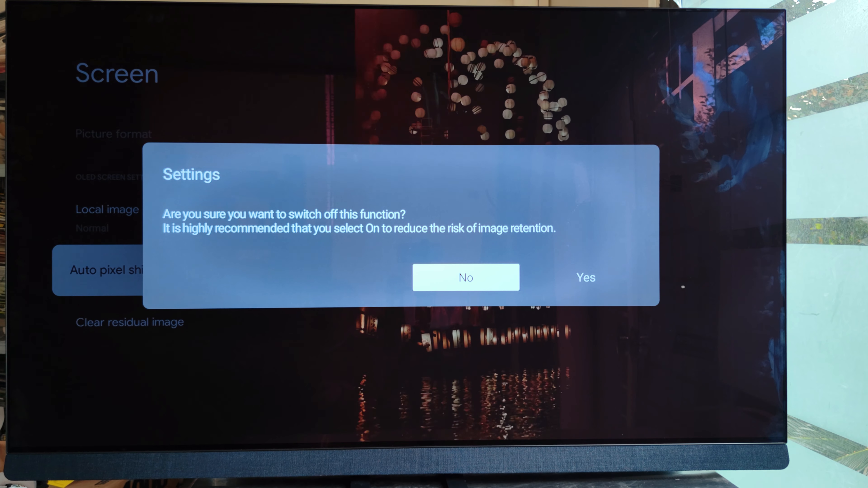
click(466, 278)
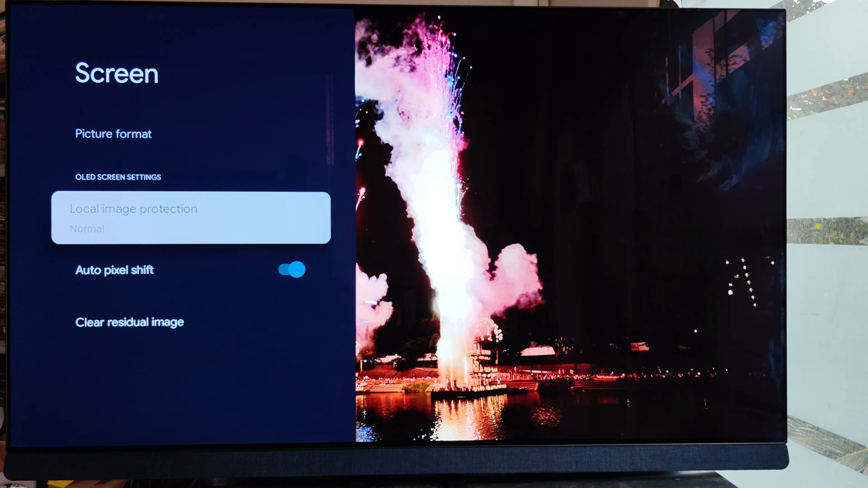
Review Sound settings: Original style, TV stand placement and Advanced with Auto volume off
key(Back)
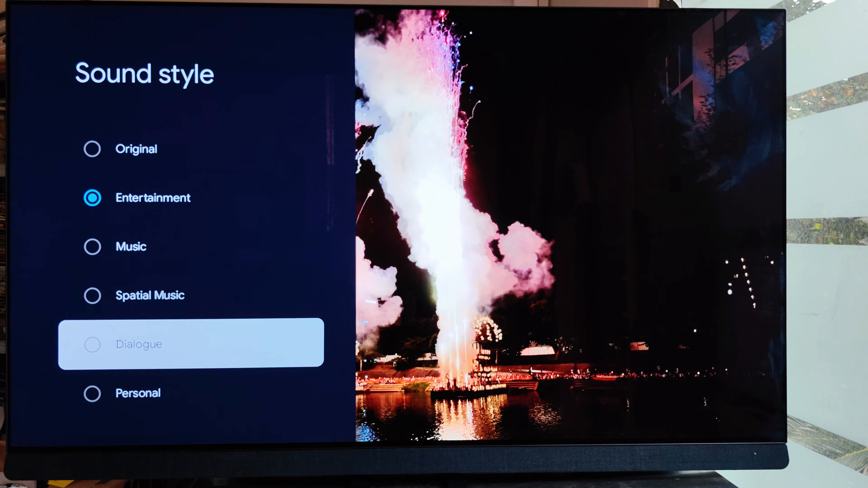
scroll(up, 3)
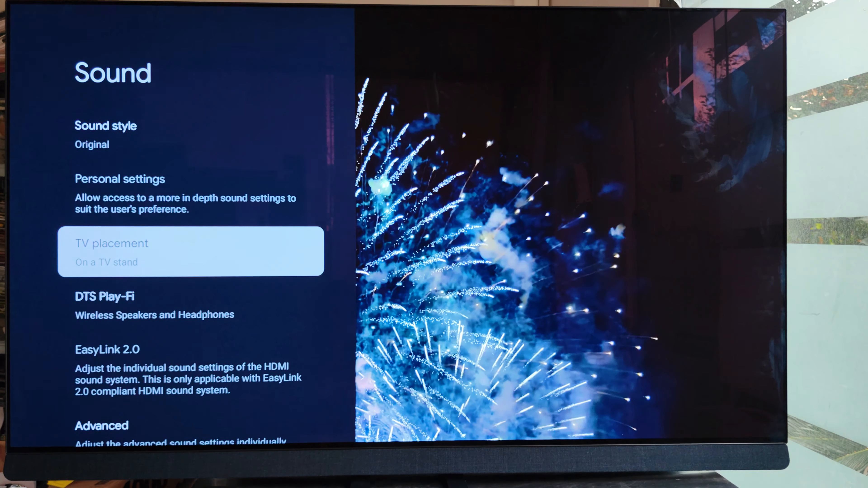
click(190, 251)
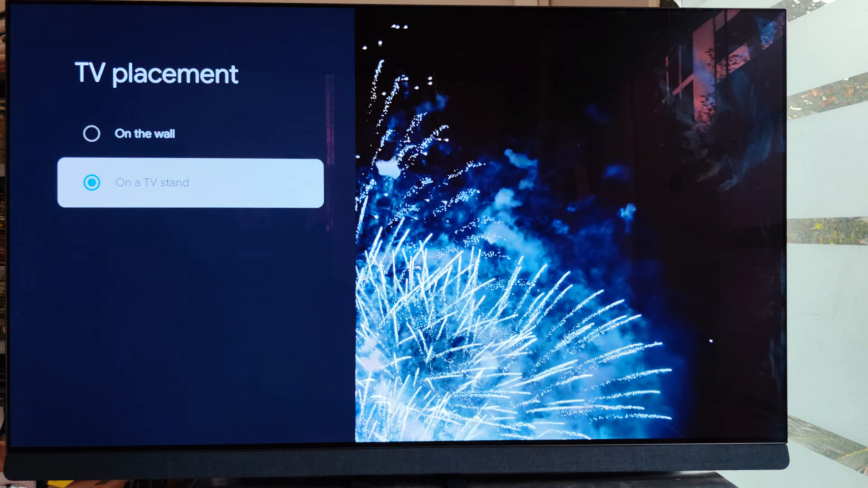
key(Back)
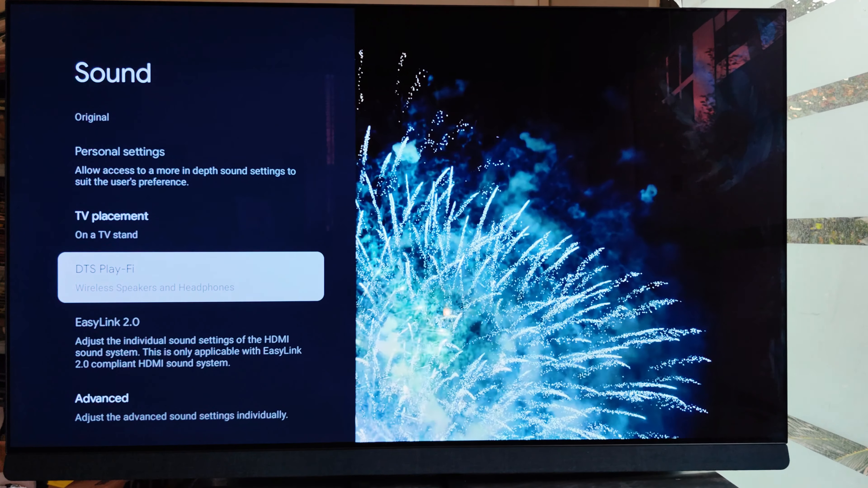
scroll(down, 3)
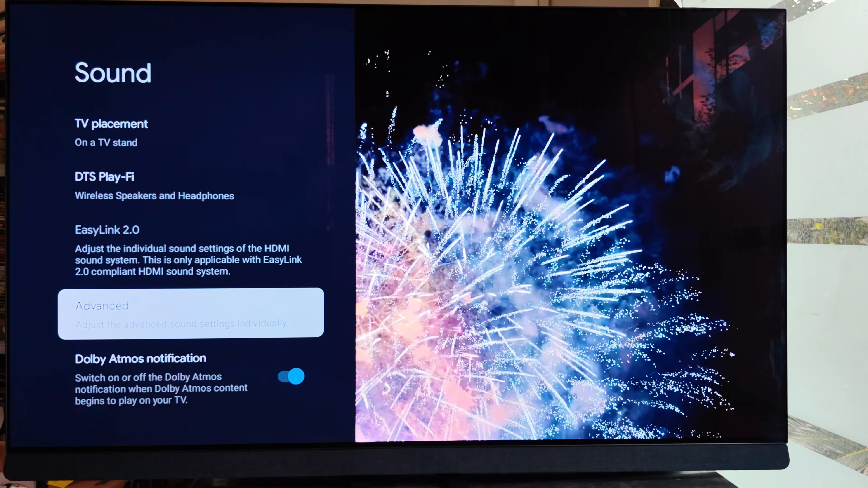
click(190, 312)
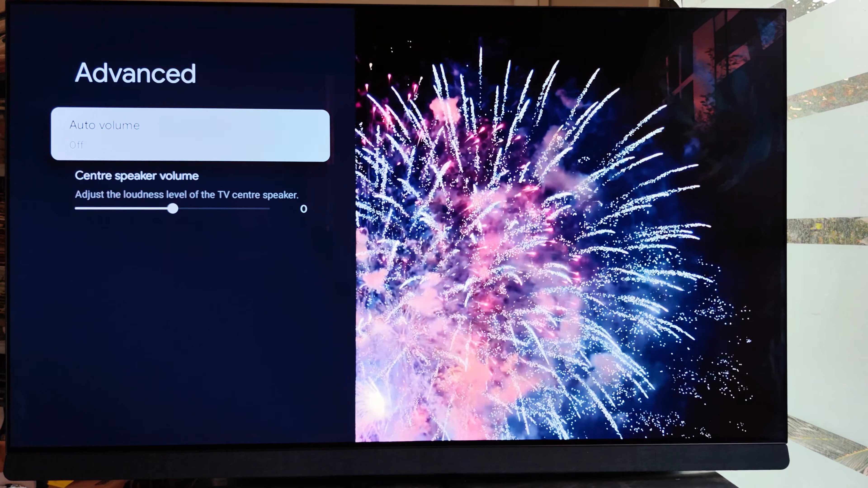
key(Back)
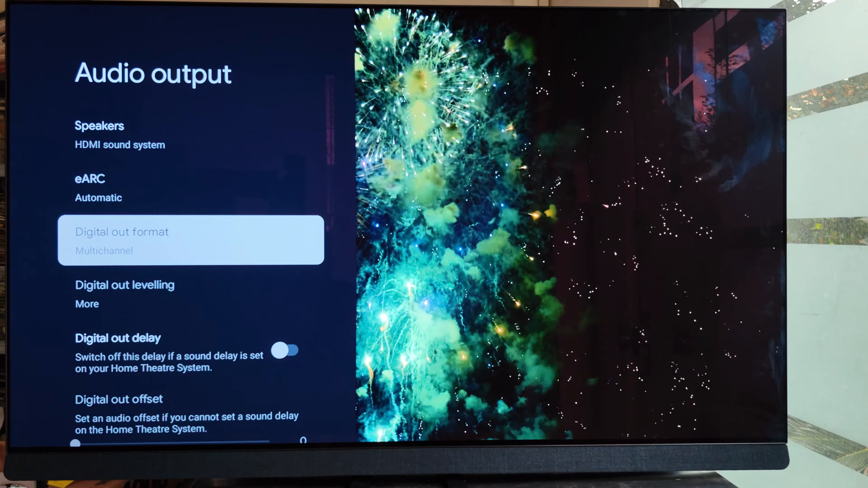
Change Ambilight style to Natural and view Advanced Ambilight settings (Brightness 10, Saturation 2)
scroll(down, 3)
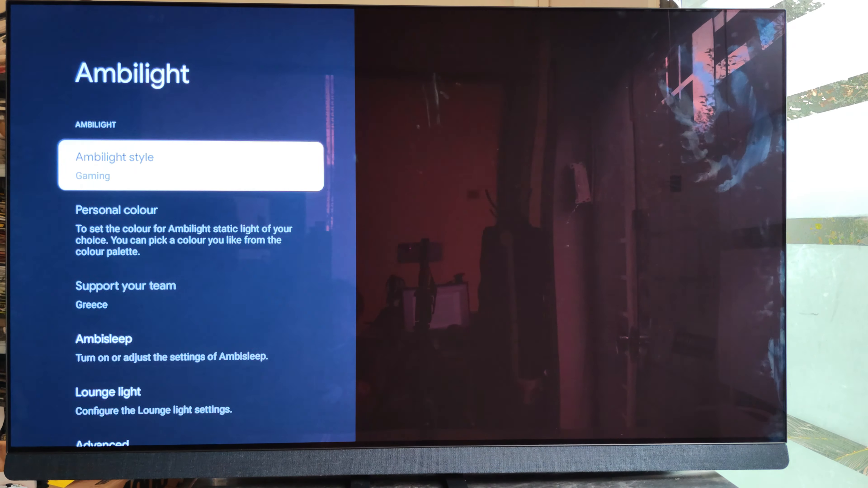
click(191, 166)
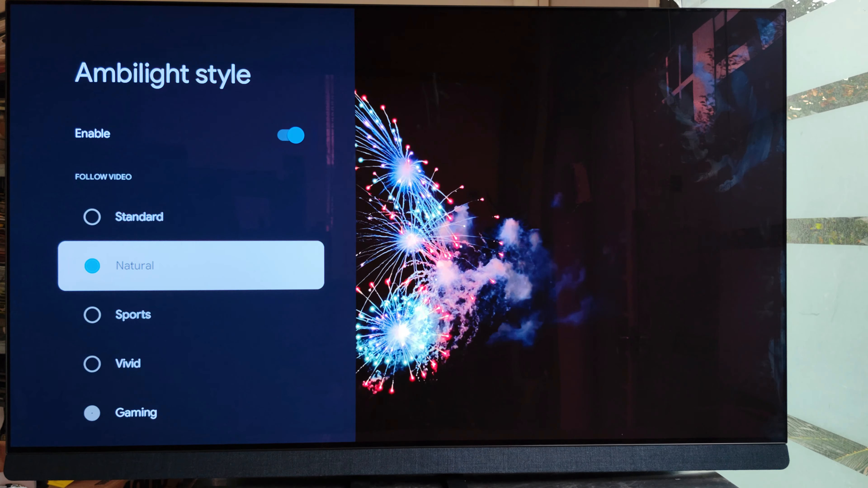
key(Back)
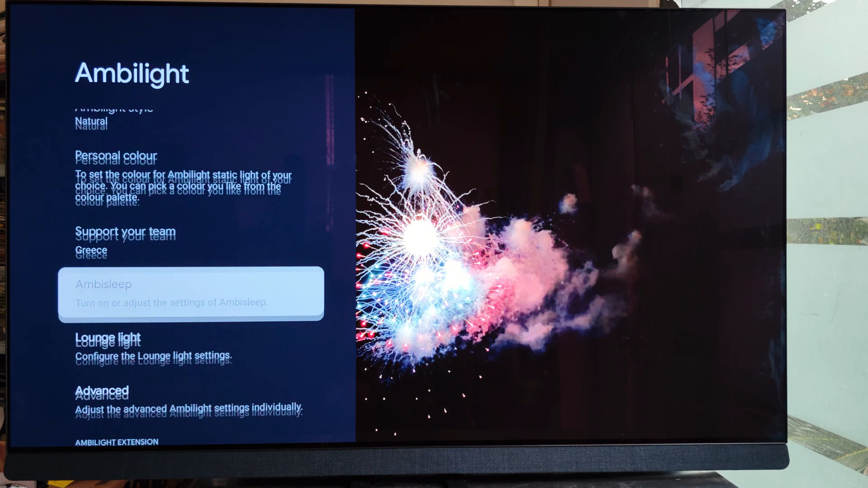
scroll(down, 3)
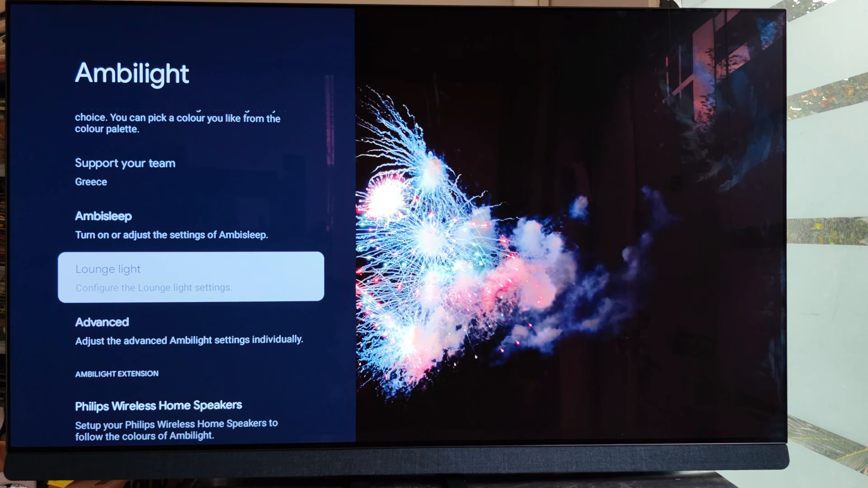
click(101, 322)
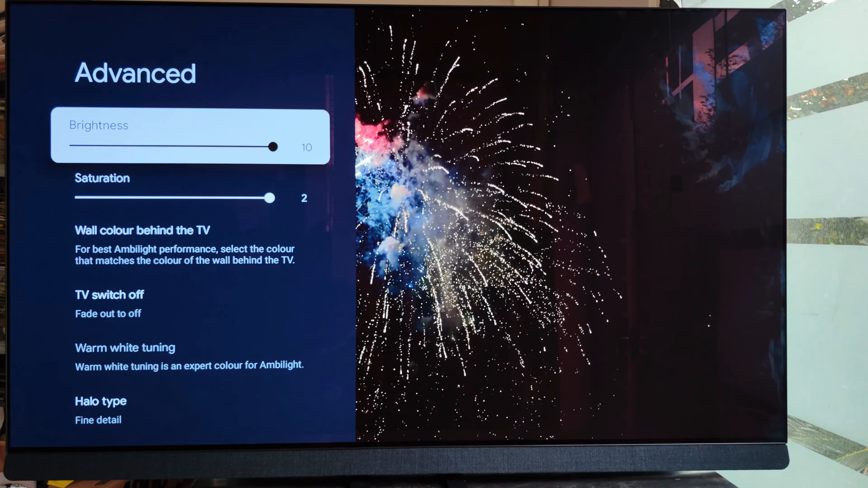
scroll(down, 3)
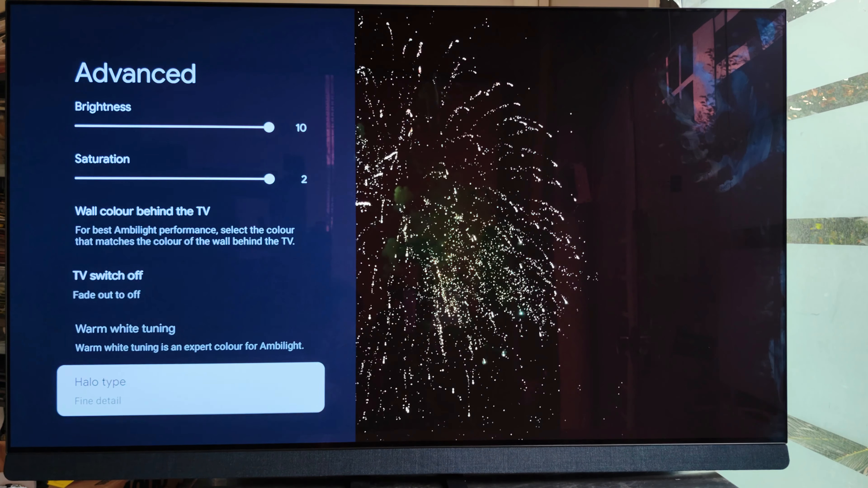